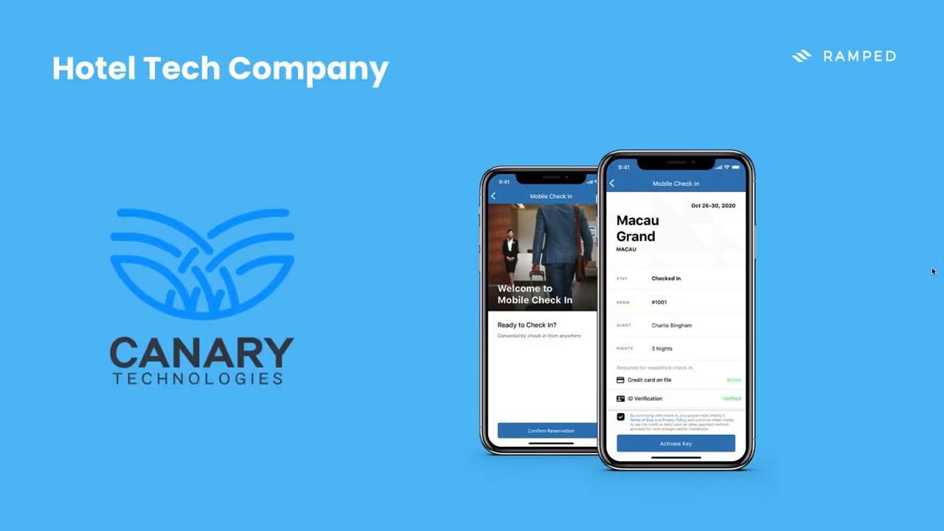
{"action": "mouse_move", "coordinate": [667, 300]}
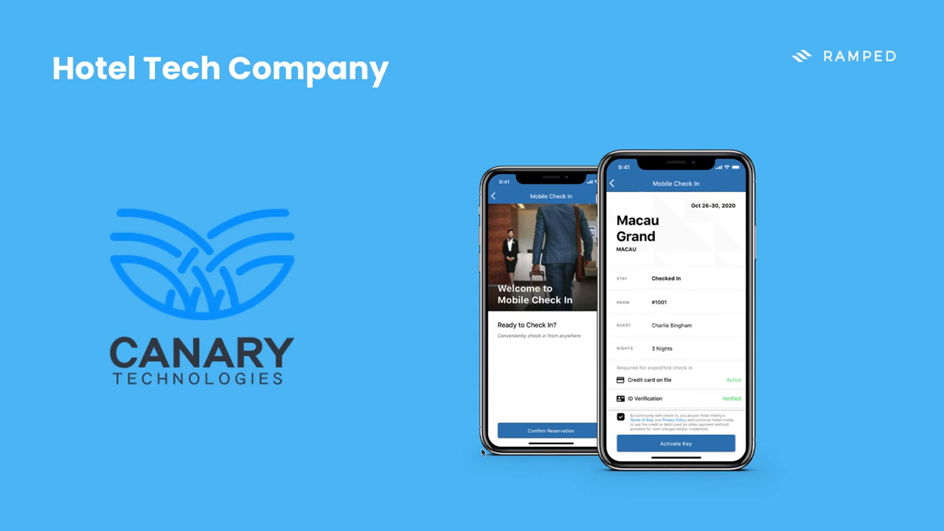
{"action": "mouse_move", "coordinate": [401, 420]}
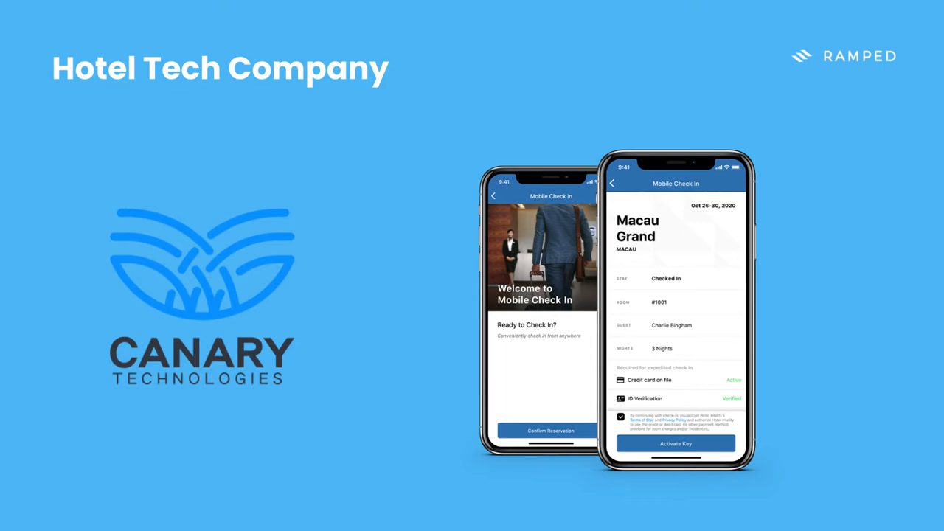
{"action": "mouse_move", "coordinate": [719, 375]}
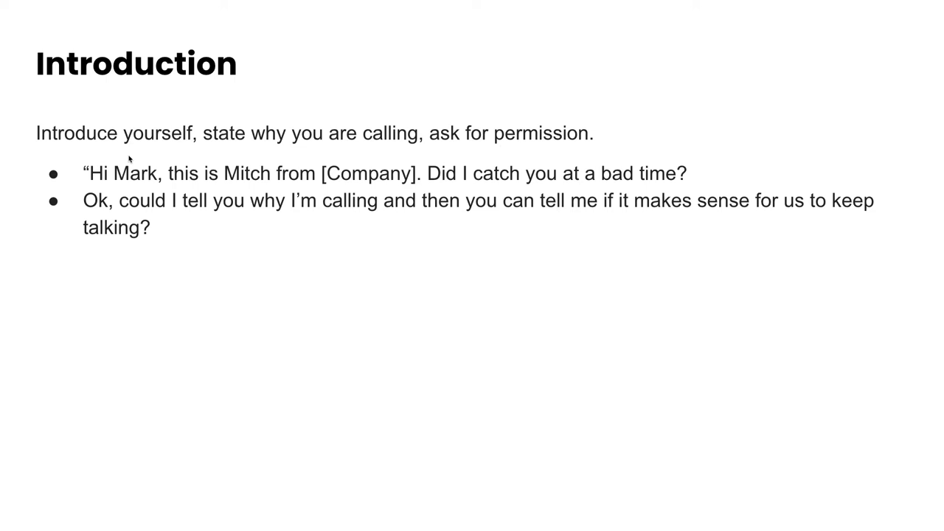
{"action": "mouse_move", "coordinate": [253, 121]}
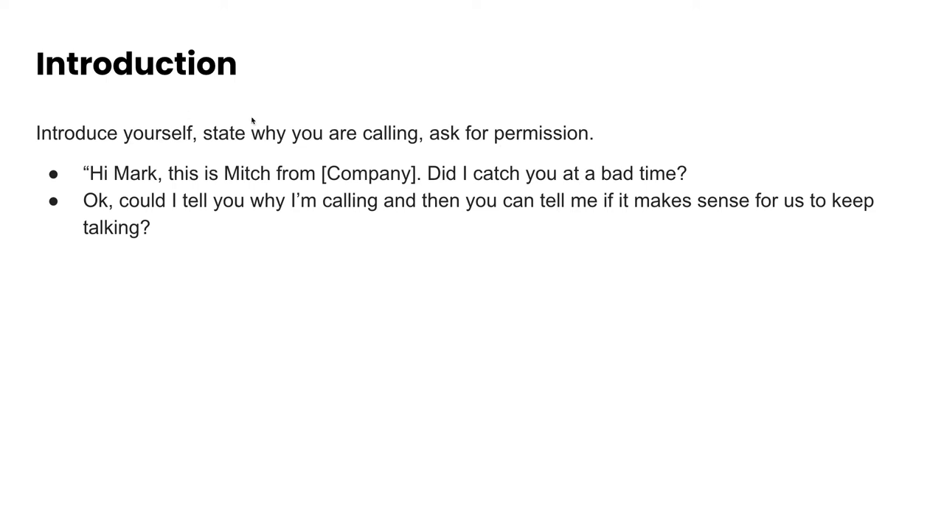
{"action": "mouse_move", "coordinate": [277, 153]}
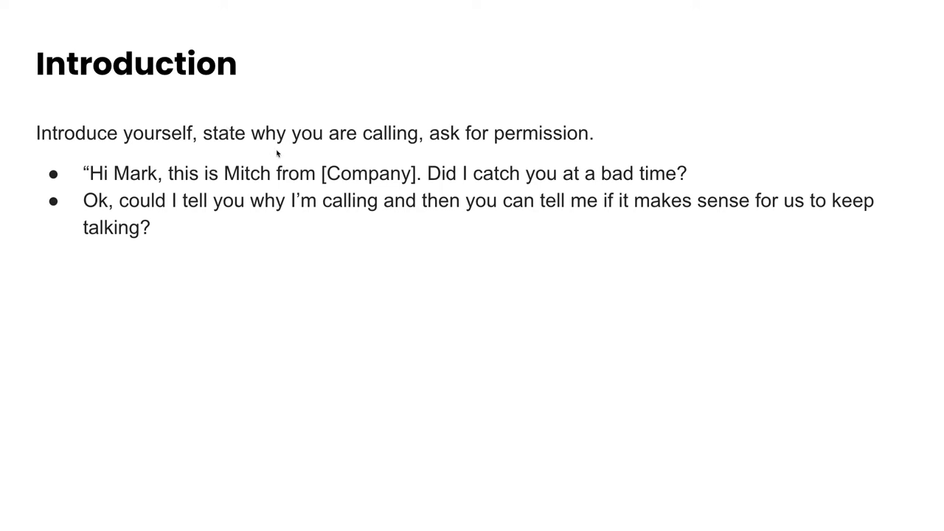
{"action": "mouse_move", "coordinate": [606, 165]}
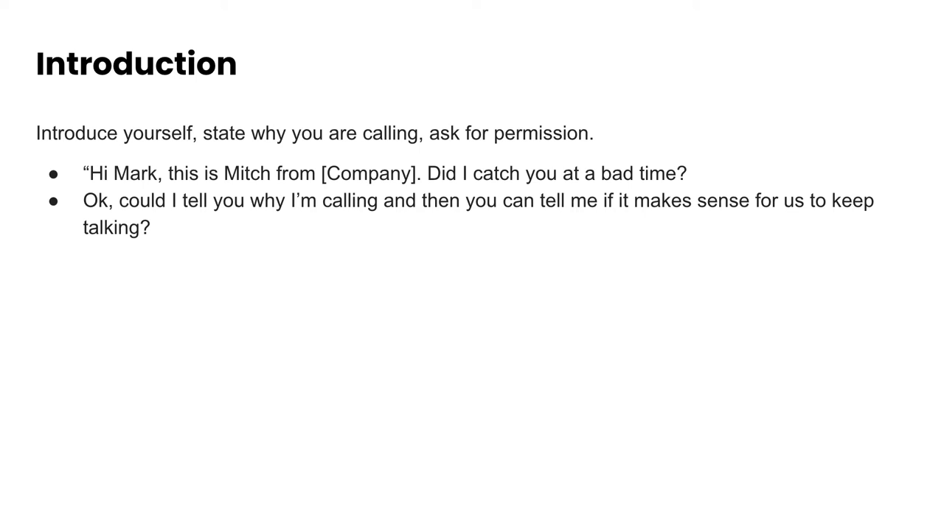
{"action": "mouse_move", "coordinate": [305, 247]}
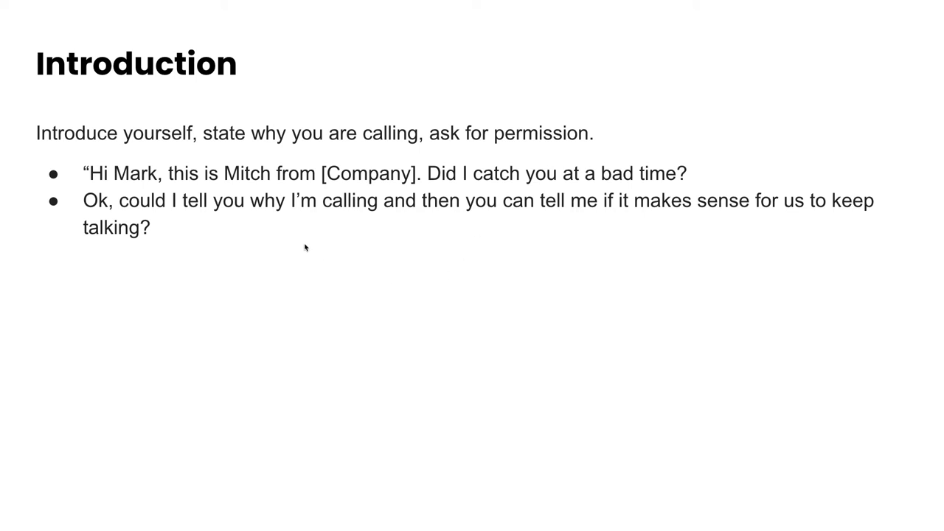
{"action": "mouse_move", "coordinate": [295, 205]}
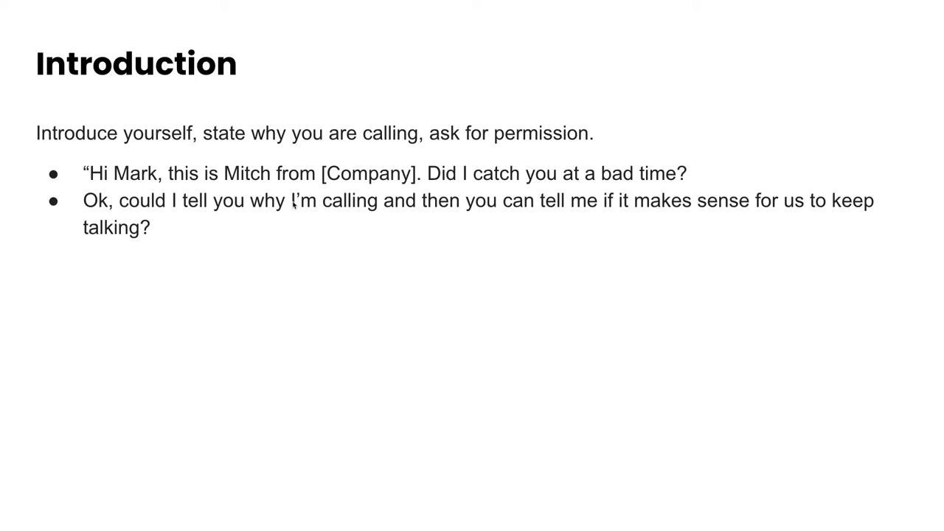
{"action": "mouse_move", "coordinate": [633, 223]}
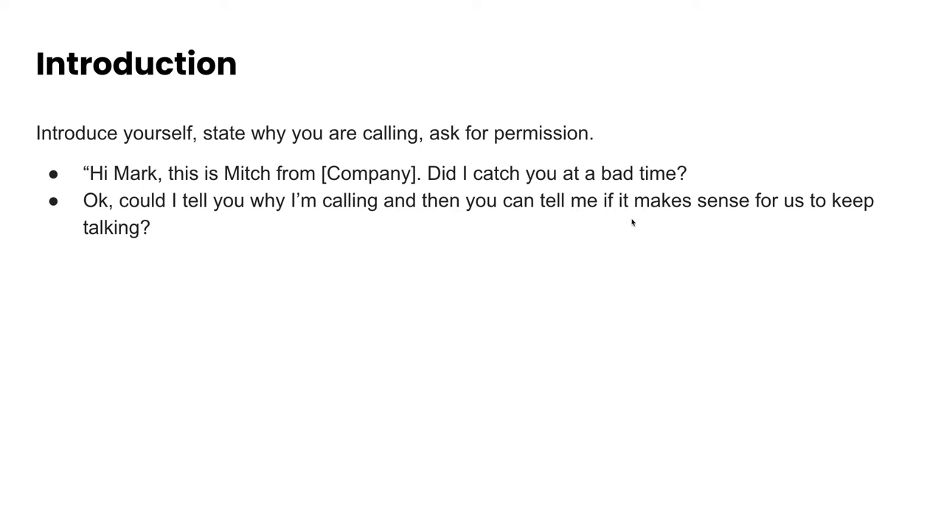
{"action": "mouse_move", "coordinate": [636, 230]}
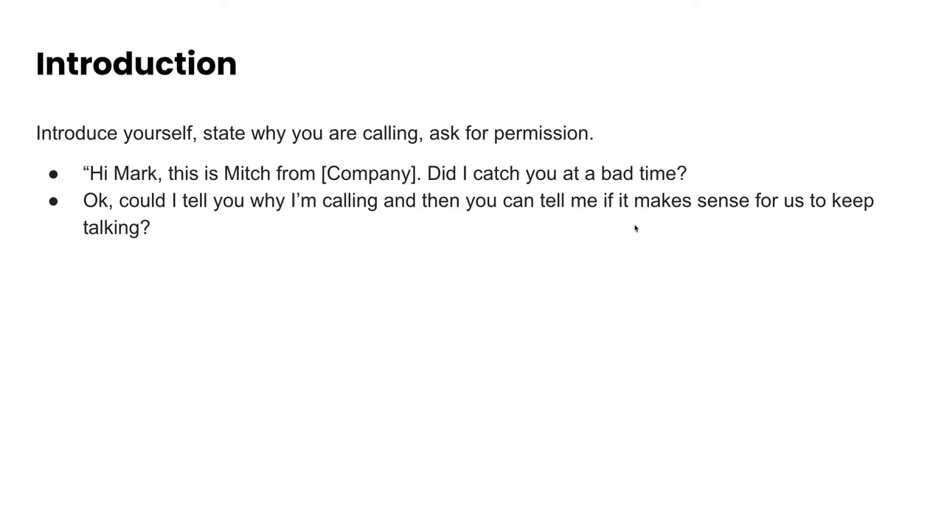
{"action": "mouse_move", "coordinate": [636, 228]}
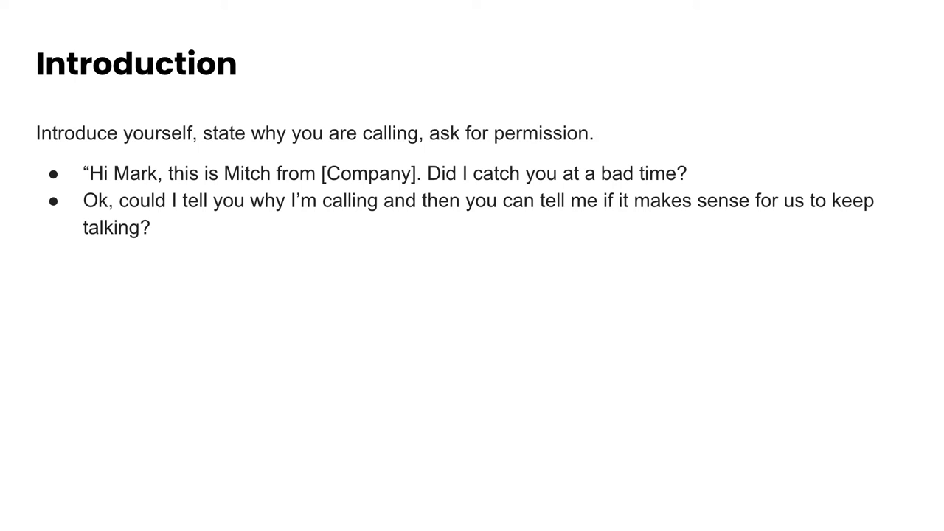
{"action": "mouse_move", "coordinate": [451, 246]}
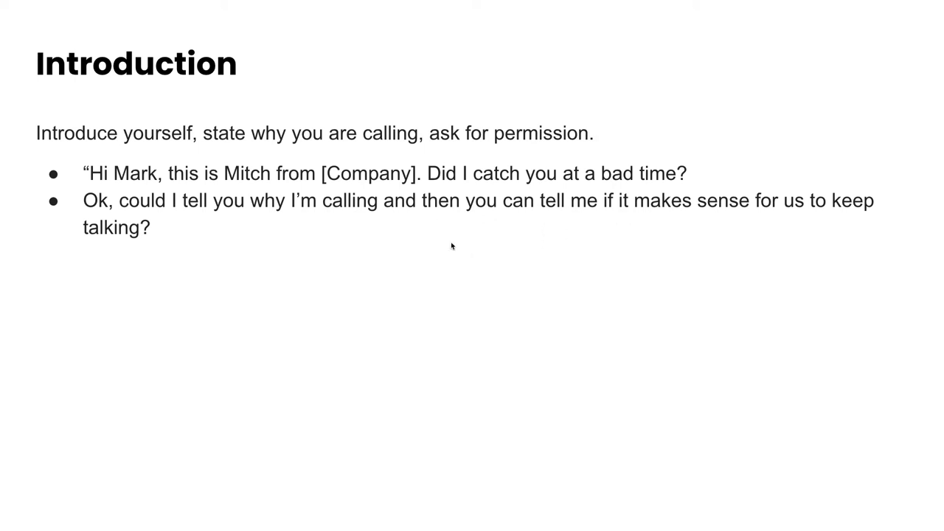
{"action": "mouse_move", "coordinate": [404, 237]}
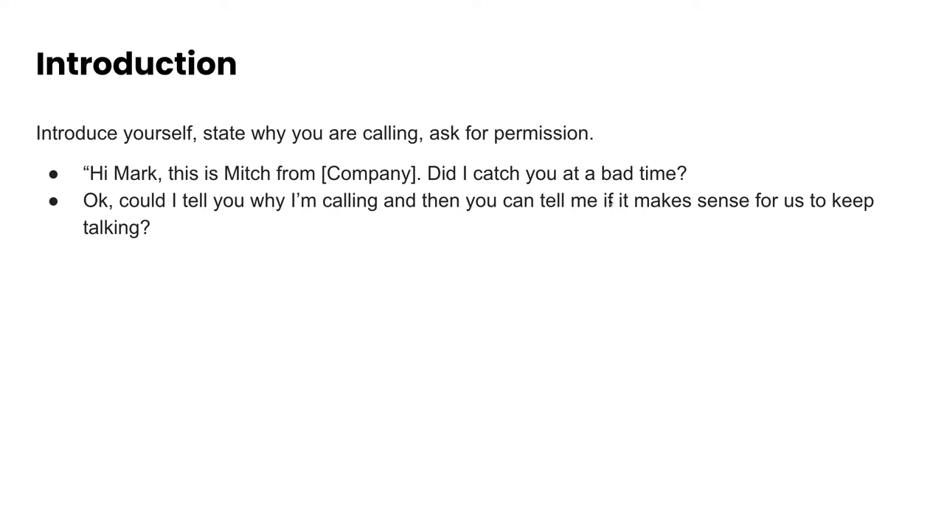
{"action": "mouse_move", "coordinate": [309, 233]}
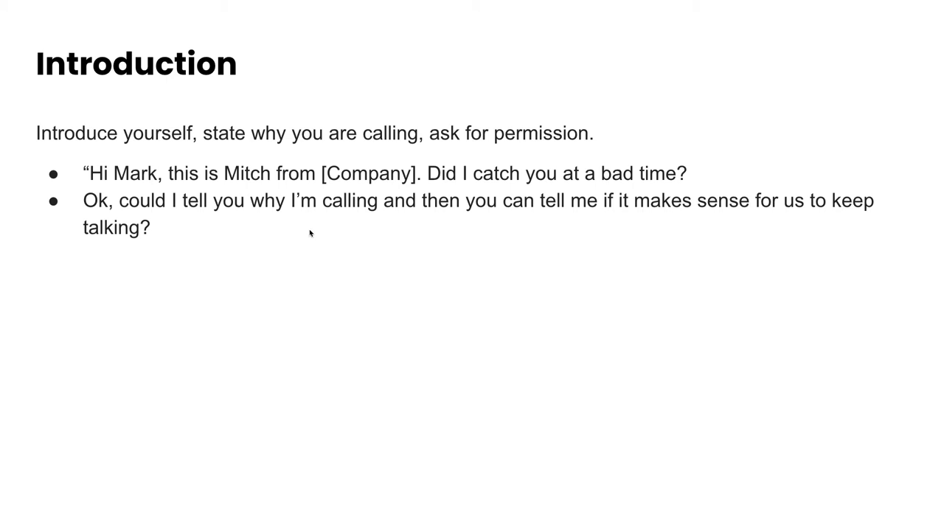
{"action": "mouse_move", "coordinate": [372, 349]}
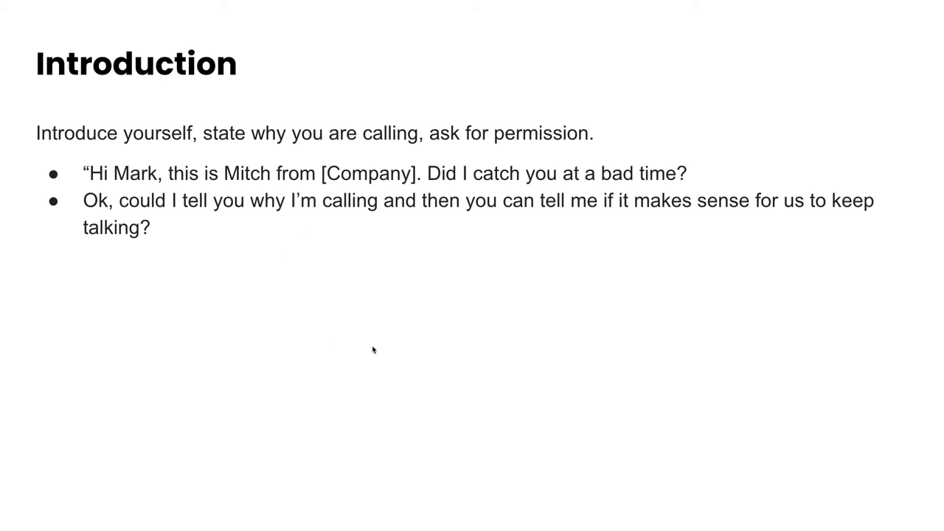
{"action": "mouse_move", "coordinate": [371, 174]}
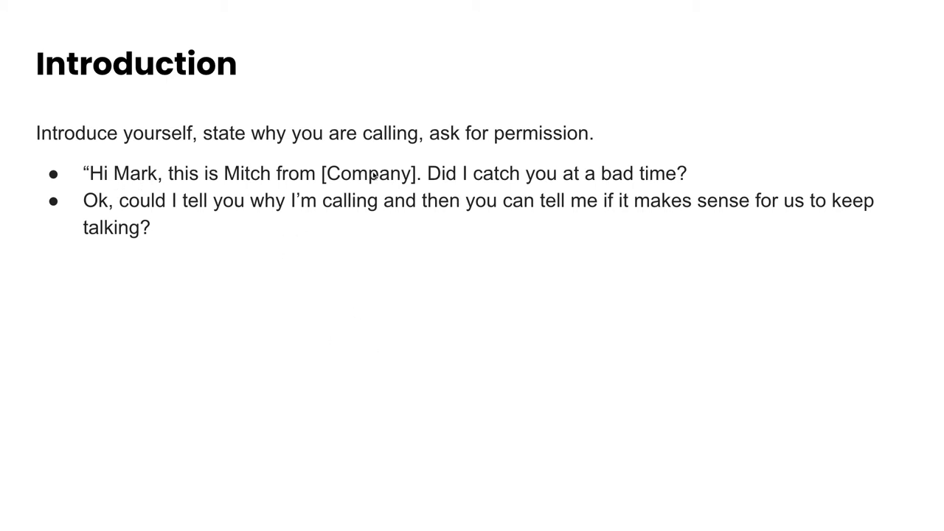
{"action": "mouse_move", "coordinate": [644, 212]}
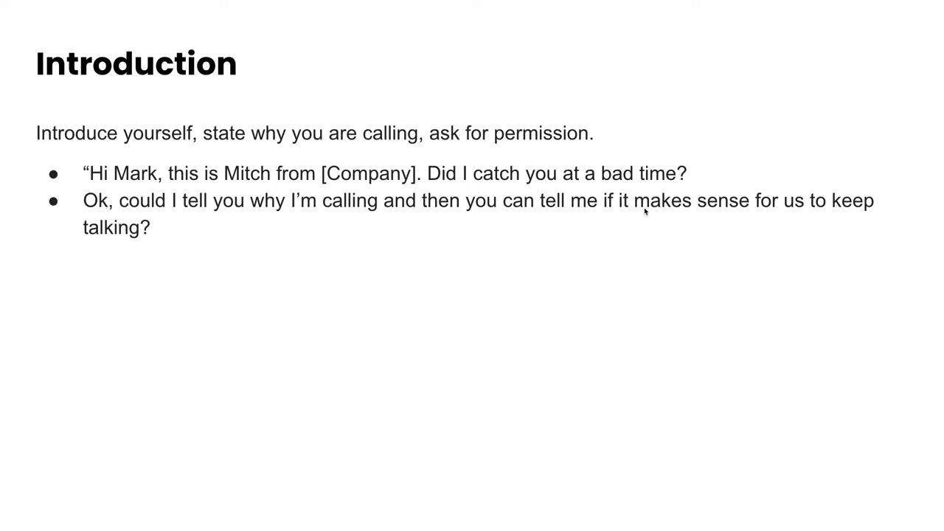
{"action": "mouse_move", "coordinate": [336, 214]}
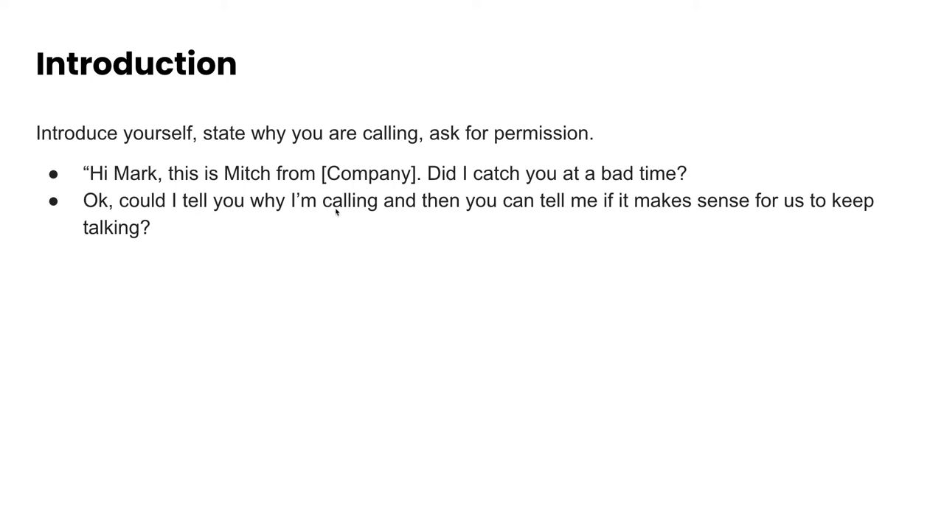
{"action": "mouse_move", "coordinate": [281, 253]}
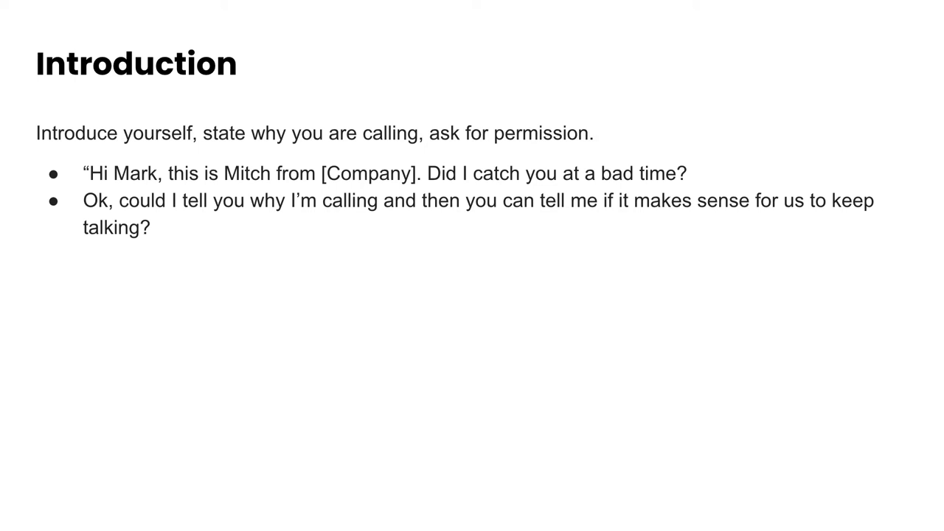
{"action": "mouse_move", "coordinate": [262, 309]}
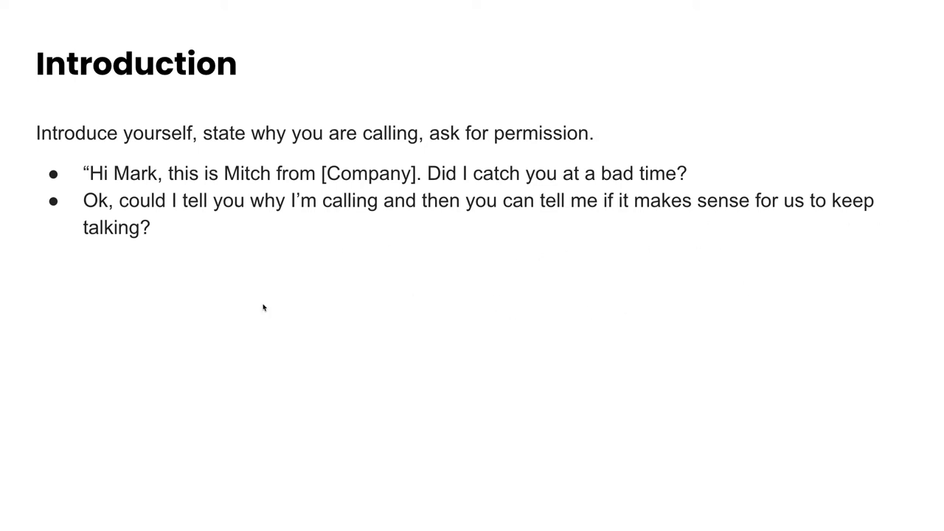
{"action": "mouse_move", "coordinate": [162, 305]}
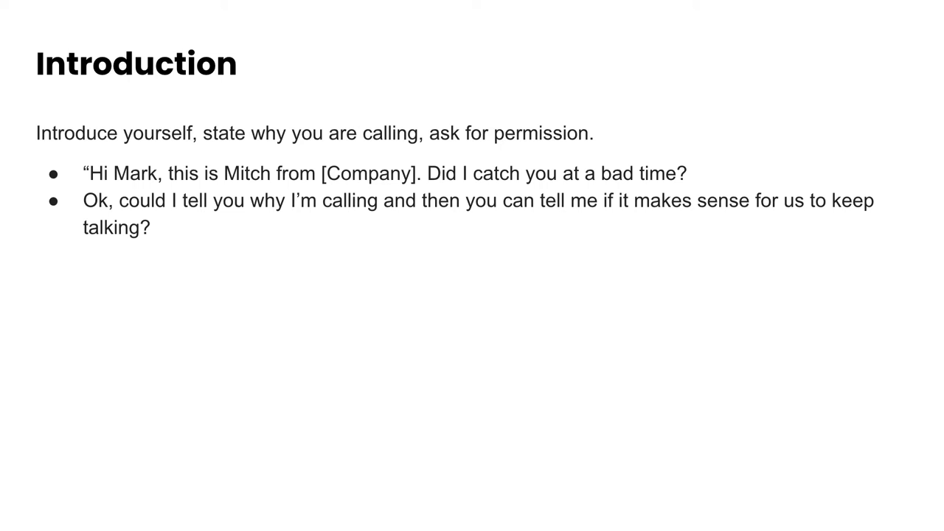
{"action": "mouse_move", "coordinate": [215, 236]}
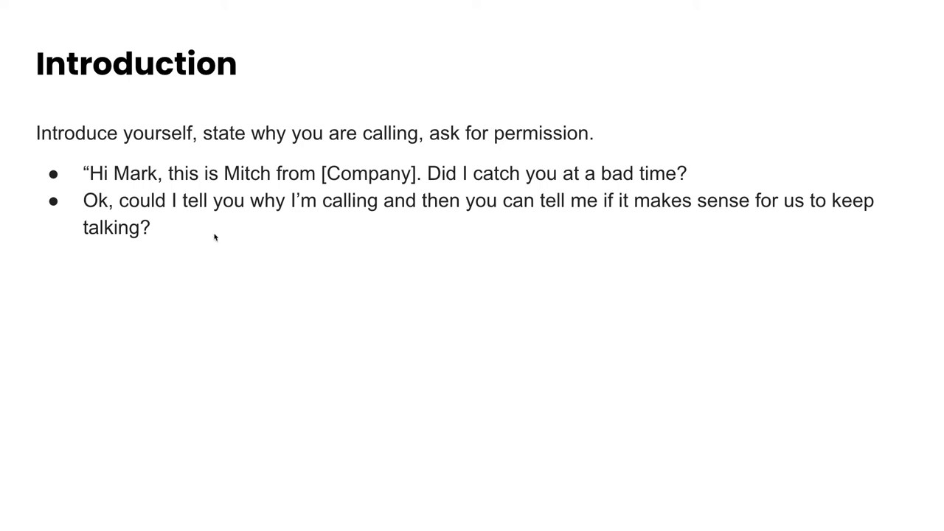
{"action": "mouse_move", "coordinate": [271, 214]}
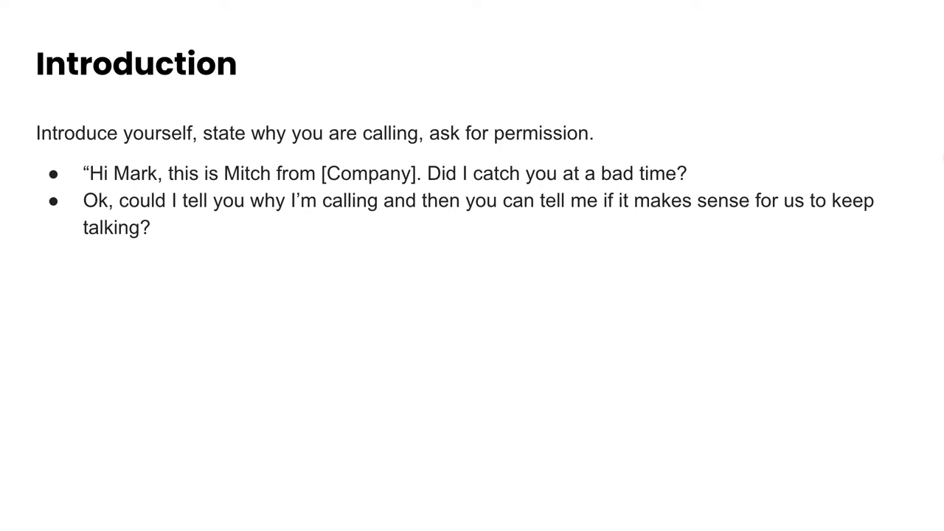
{"action": "mouse_move", "coordinate": [412, 244]}
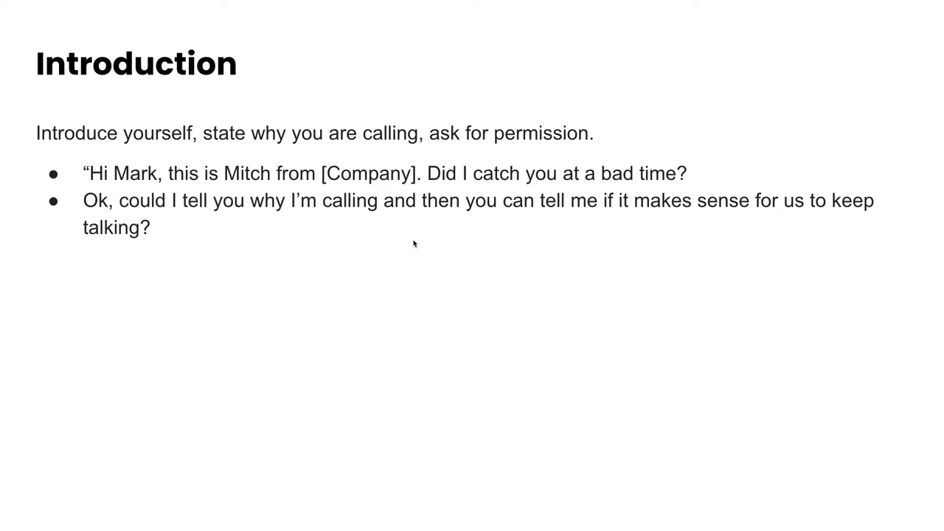
{"action": "mouse_move", "coordinate": [360, 218]}
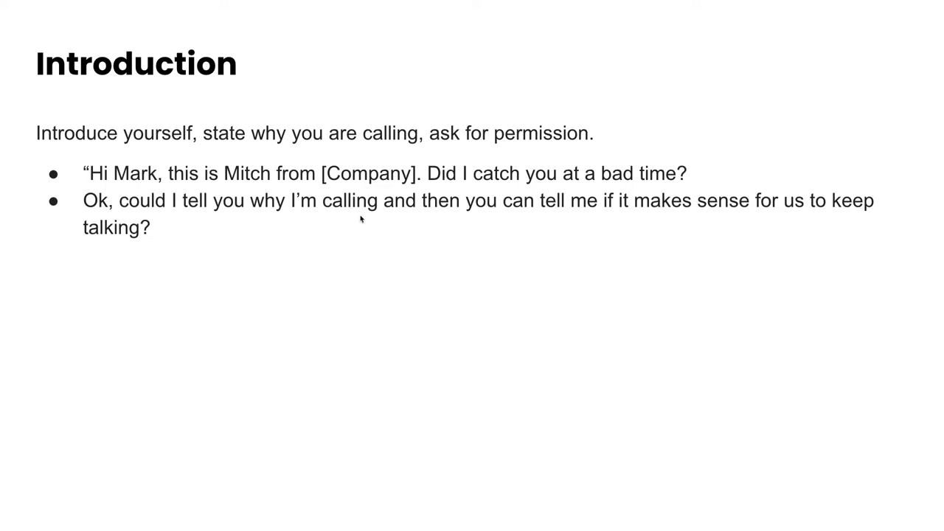
{"action": "mouse_move", "coordinate": [391, 249]}
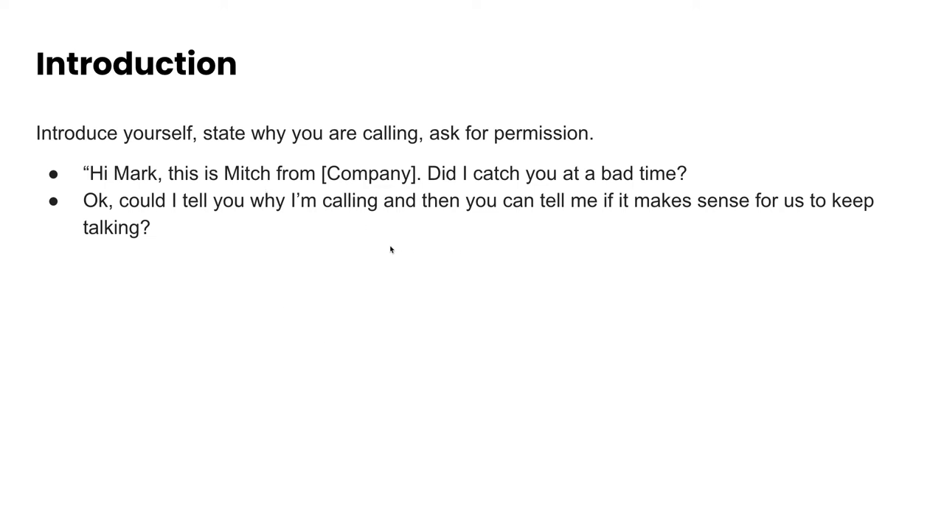
{"action": "mouse_move", "coordinate": [349, 242]}
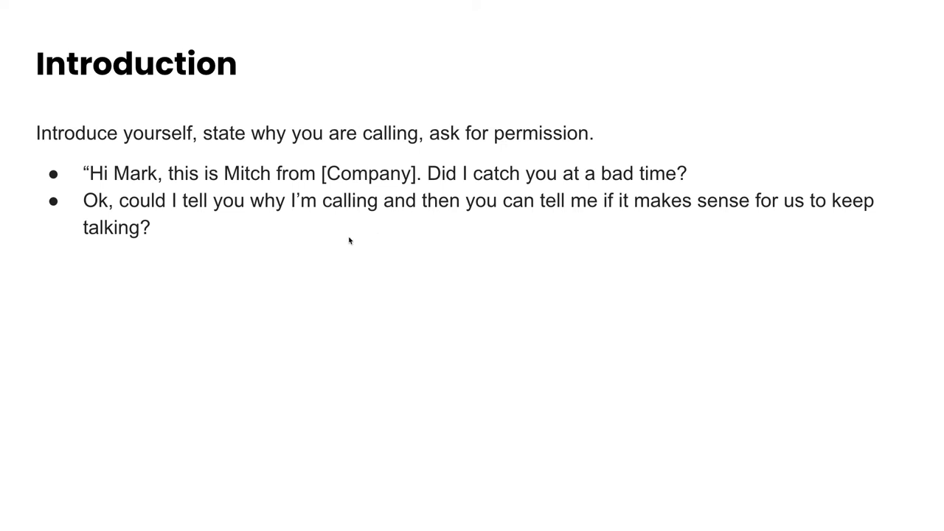
Advance the slideshow to the Solution Pitch slide with its hotel chargeback example
{"action": "key", "text": "right"}
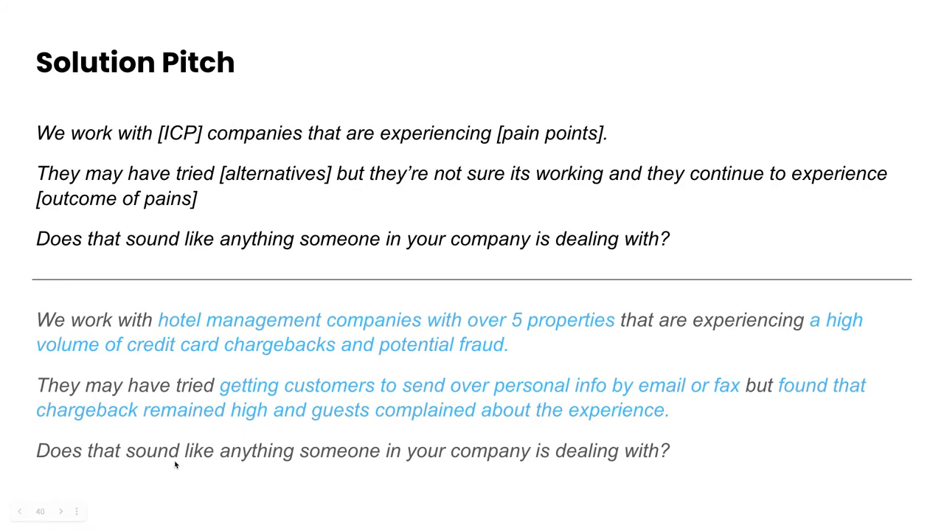
Advance the slideshow to the Proof Point slide with the customer case-study name-drop script
{"action": "left_click", "coordinate": [62, 510]}
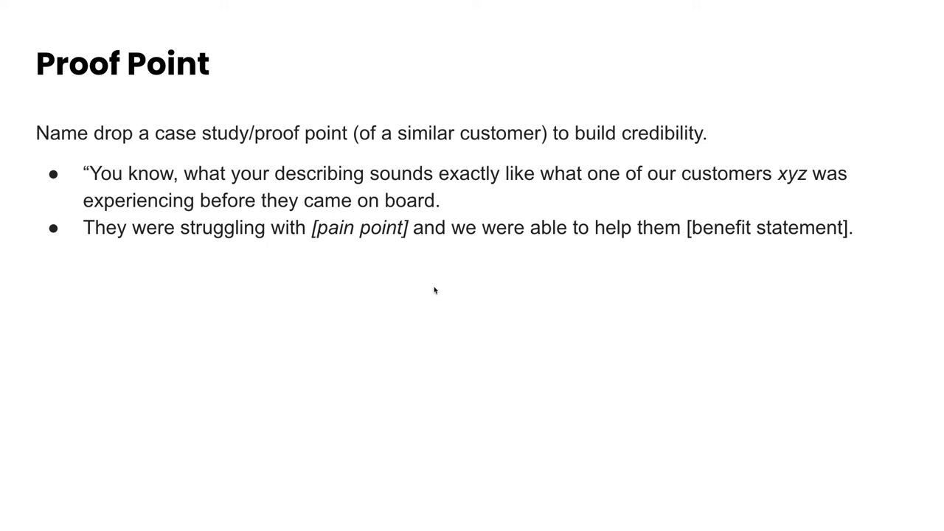